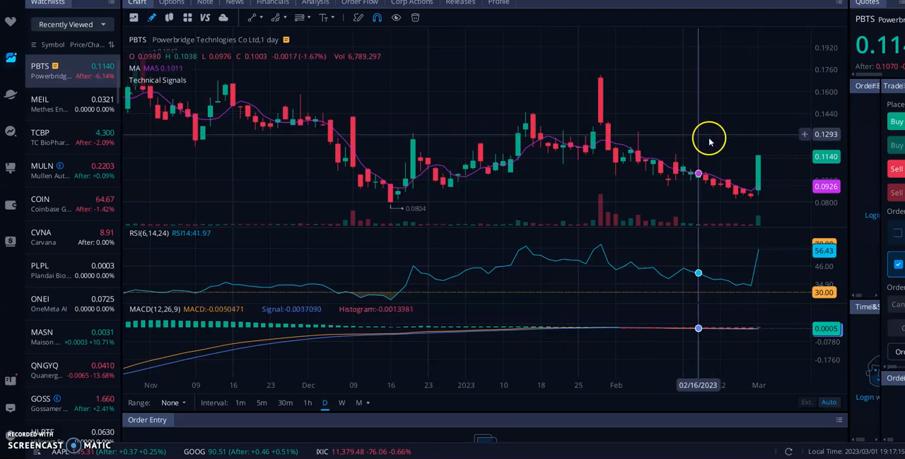
pyautogui.moveTo(758, 188)
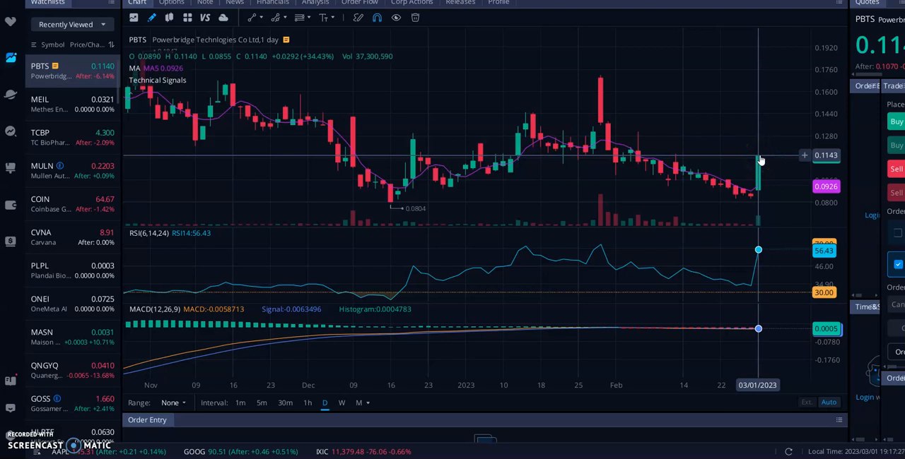
pyautogui.moveTo(712, 226)
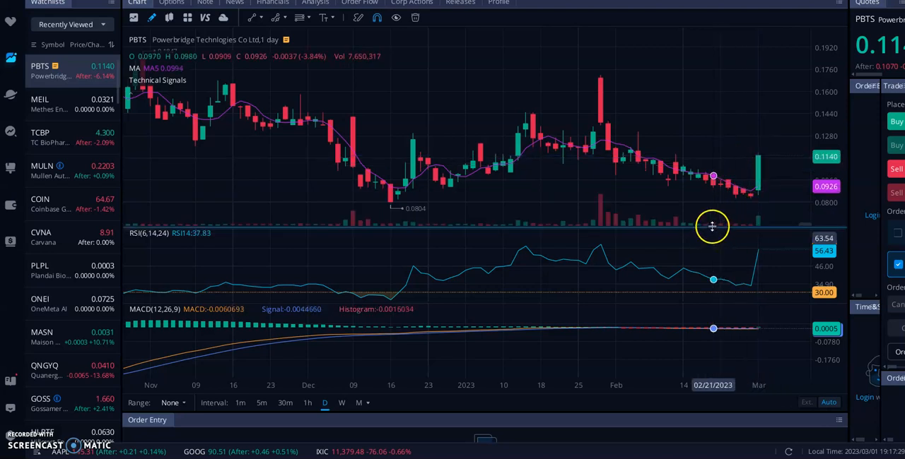
pyautogui.moveTo(563, 185)
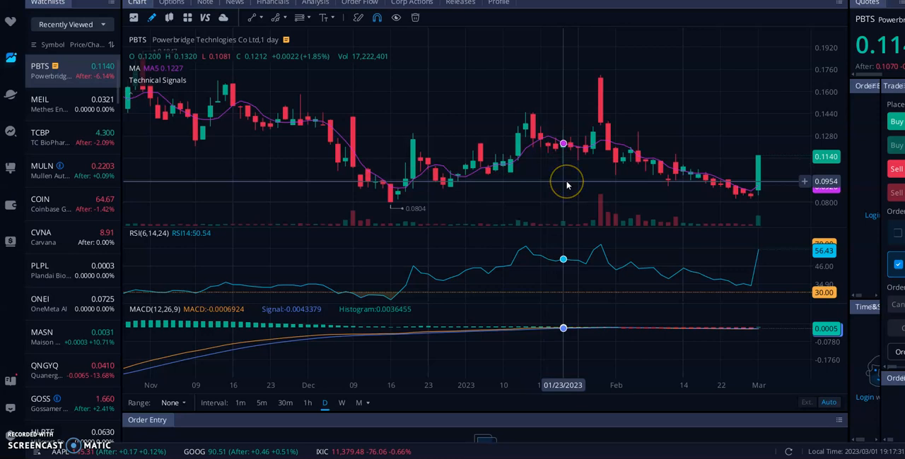
pyautogui.moveTo(566, 185)
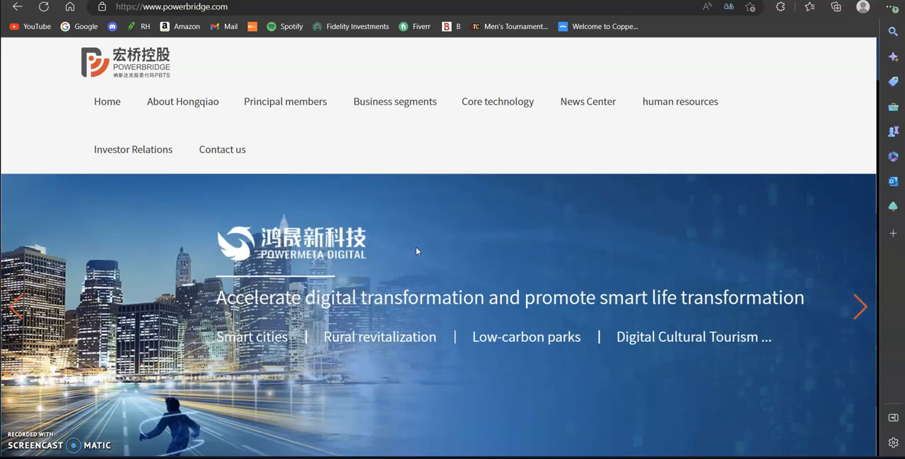
# Step: Scroll powerbridge.com past About Hongqiao and Business segments to the AI&IoT, Blockchain, Metaverse cards
pyautogui.scroll(-3)
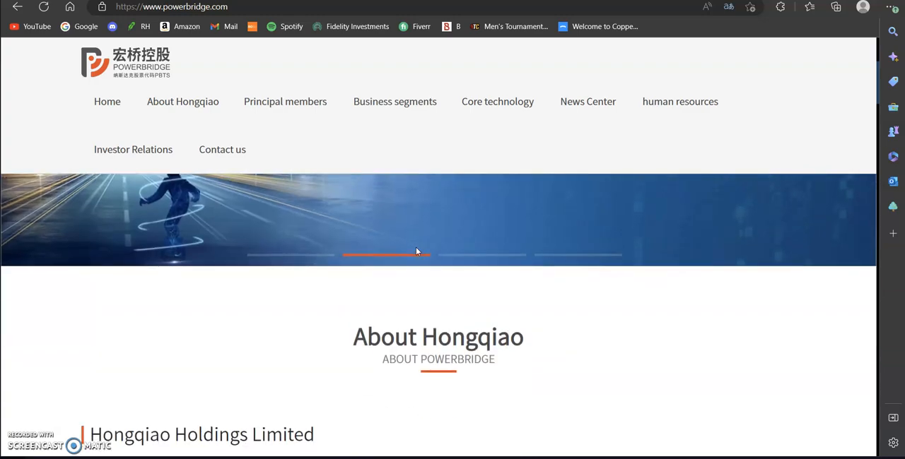
pyautogui.scroll(-3)
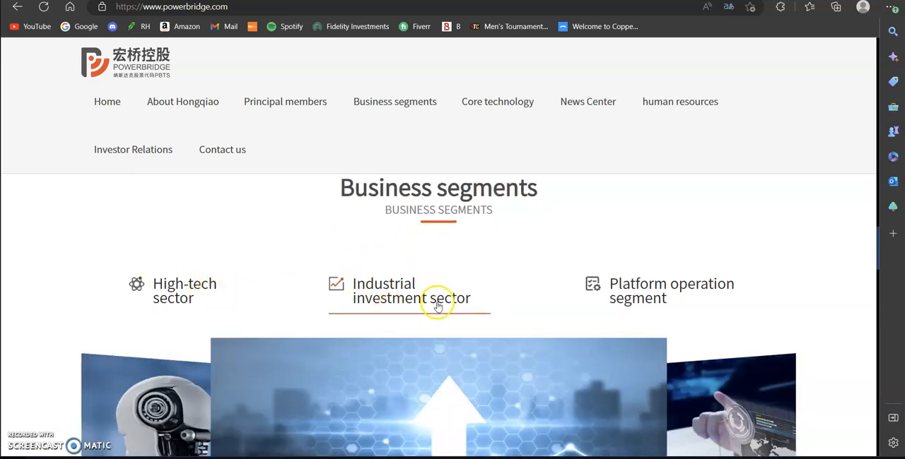
pyautogui.scroll(-3)
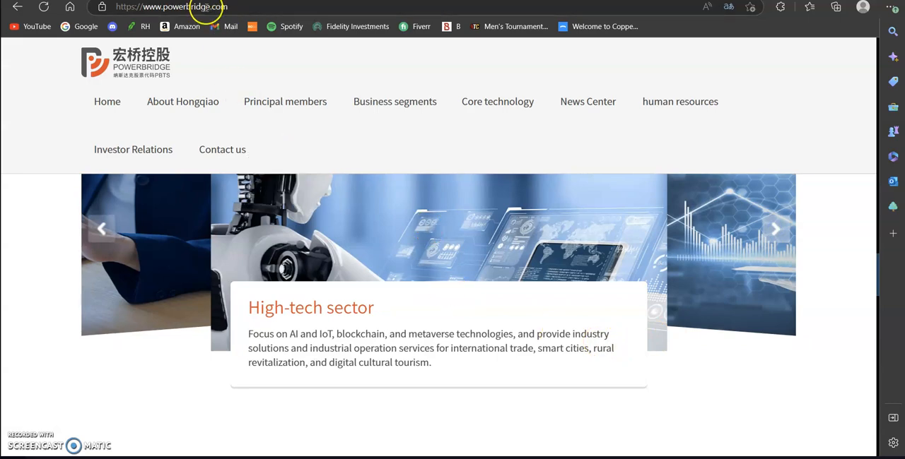
pyautogui.scroll(-3)
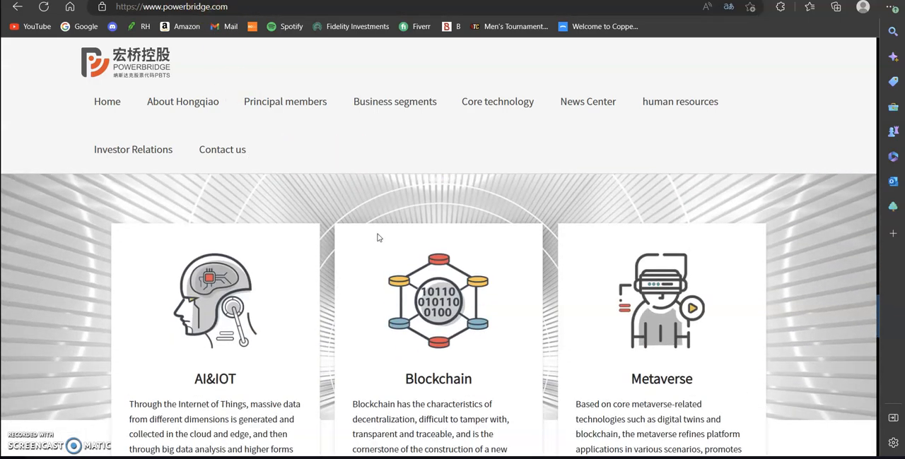
pyautogui.scroll(-3)
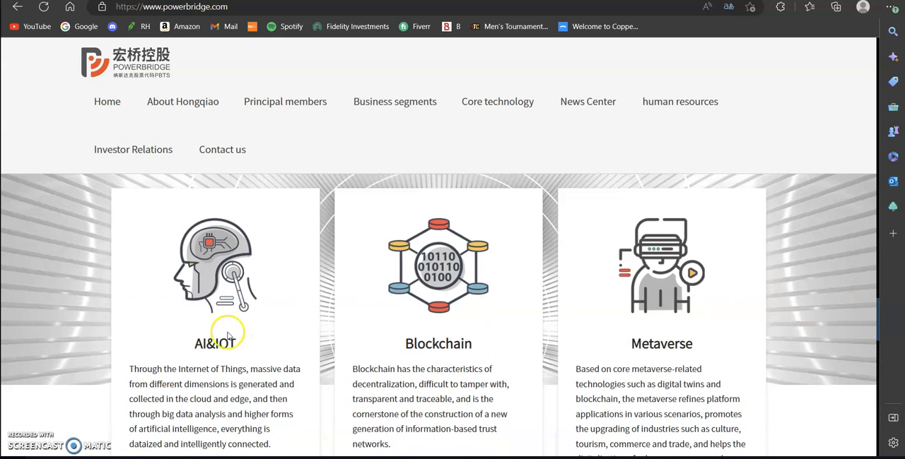
pyautogui.scroll(-3)
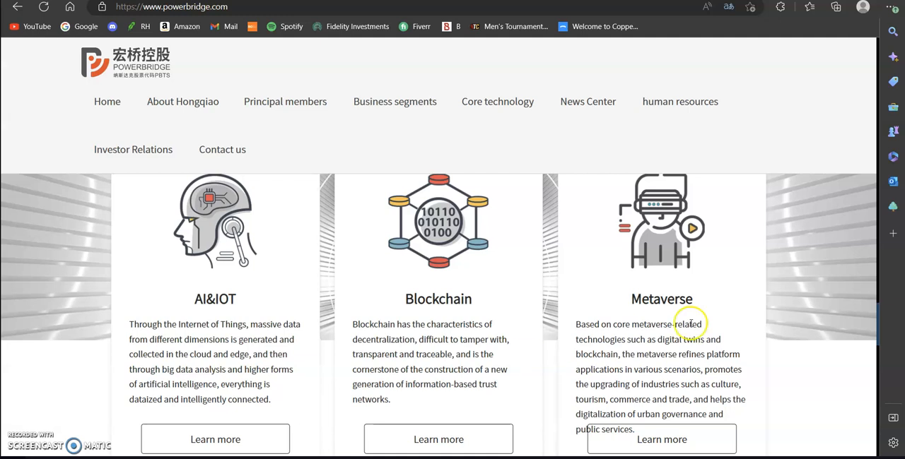
pyautogui.moveTo(415, 318)
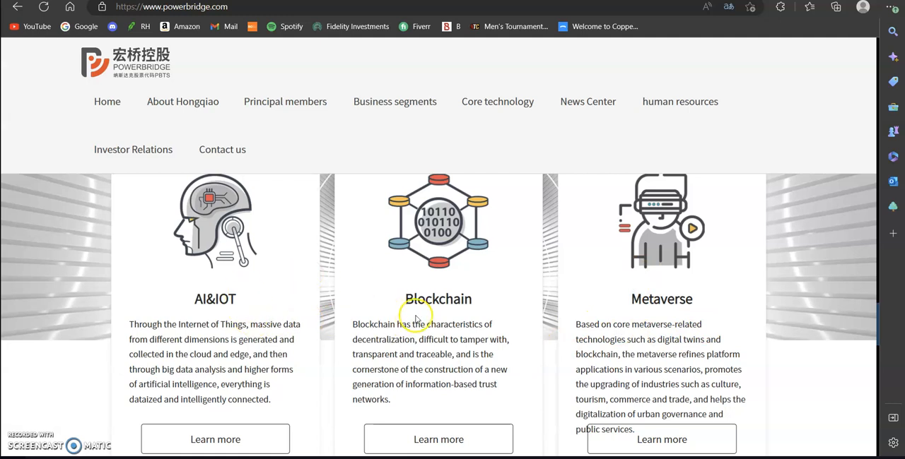
pyautogui.moveTo(398, 290)
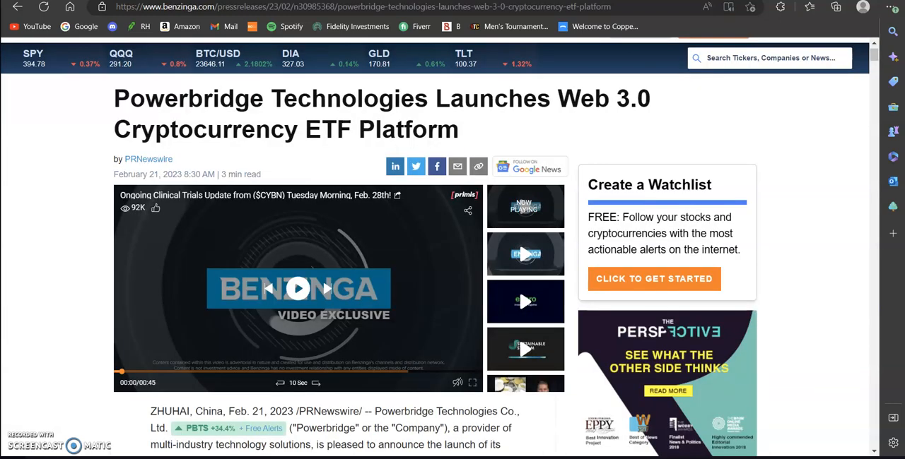
# Step: Read Benzinga's Web 3.0 cryptocurrency ETF platform press release down to the CEO quote
pyautogui.scroll(-3)
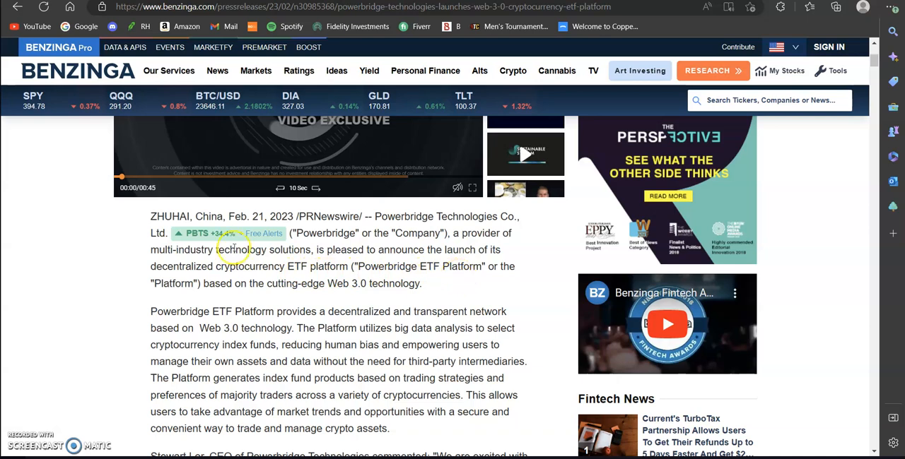
pyautogui.moveTo(290, 299)
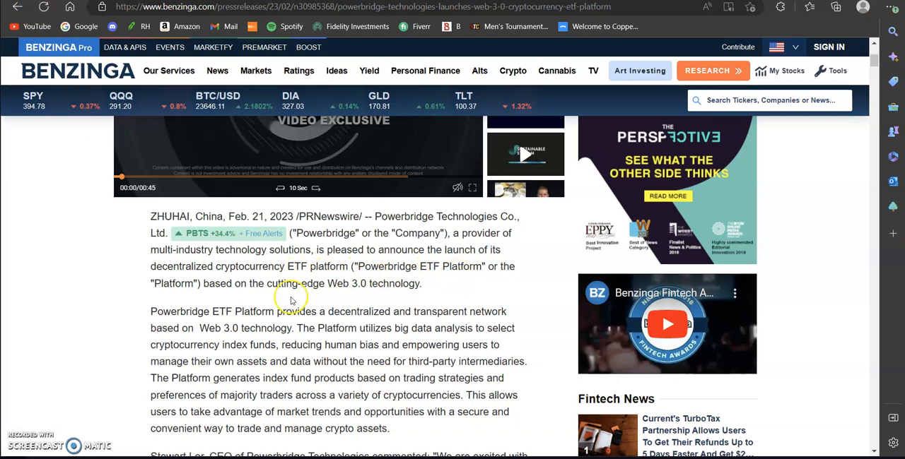
pyautogui.scroll(-3)
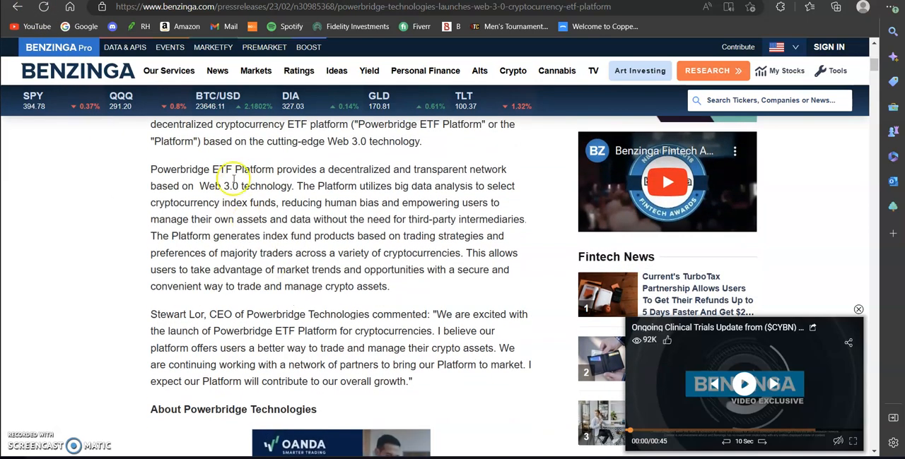
pyautogui.moveTo(330, 293)
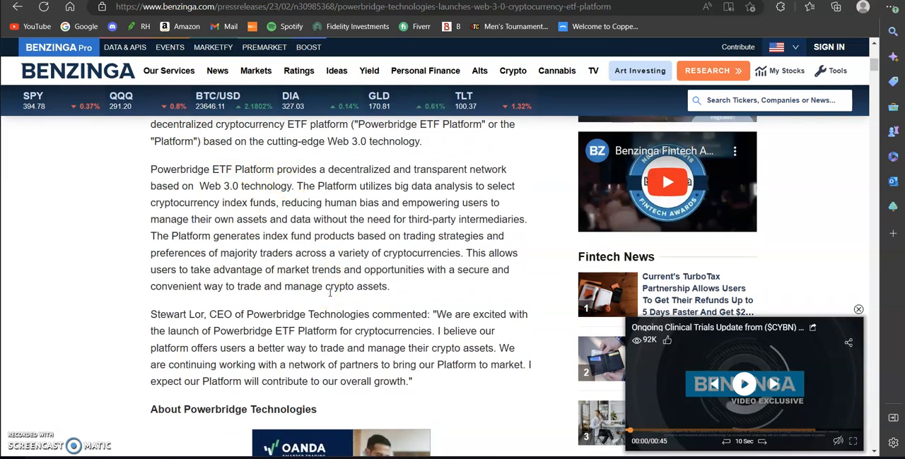
pyautogui.moveTo(329, 296)
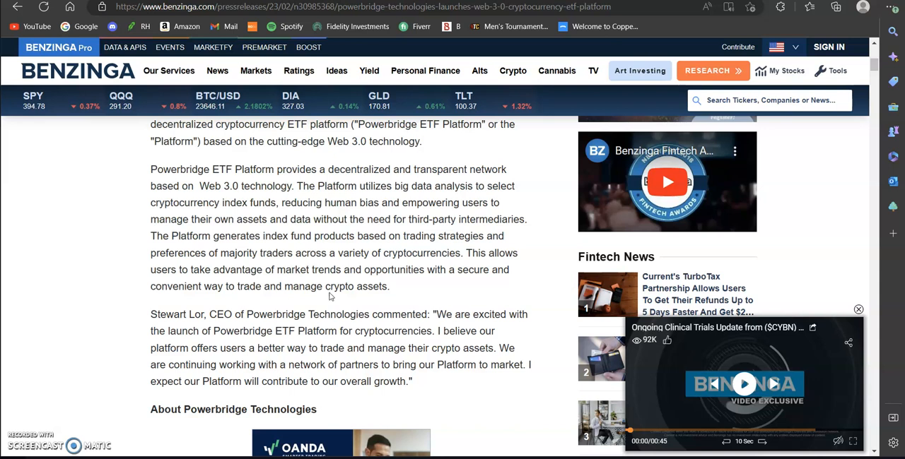
pyautogui.moveTo(329, 296)
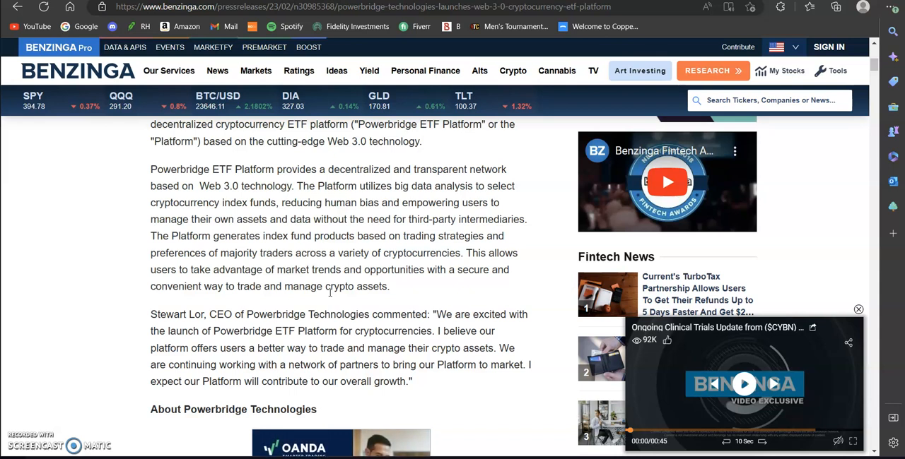
pyautogui.scroll(-3)
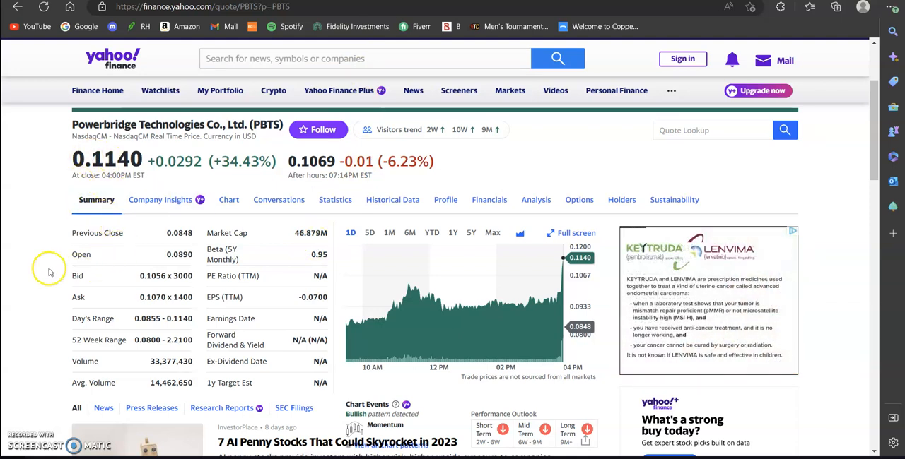
# Step: View PBTS summary stats on Yahoo Finance: 0.1140 close, up 34.43%, 33.4M volume
pyautogui.scroll(-3)
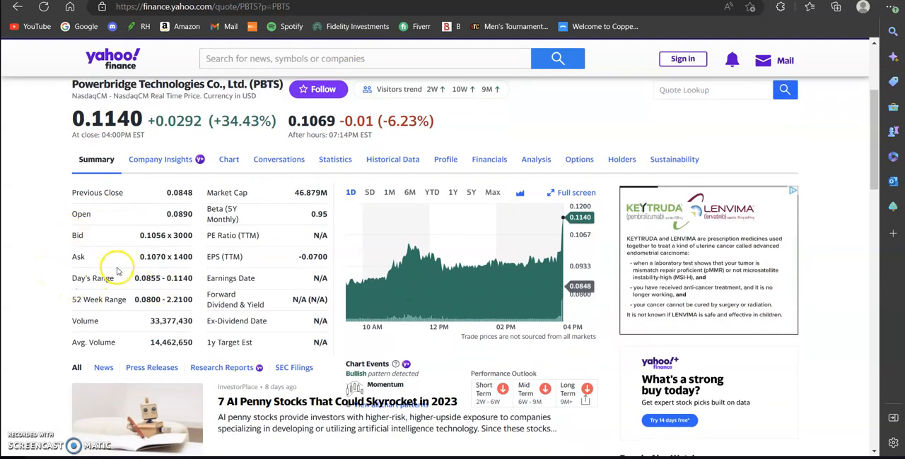
pyautogui.moveTo(163, 355)
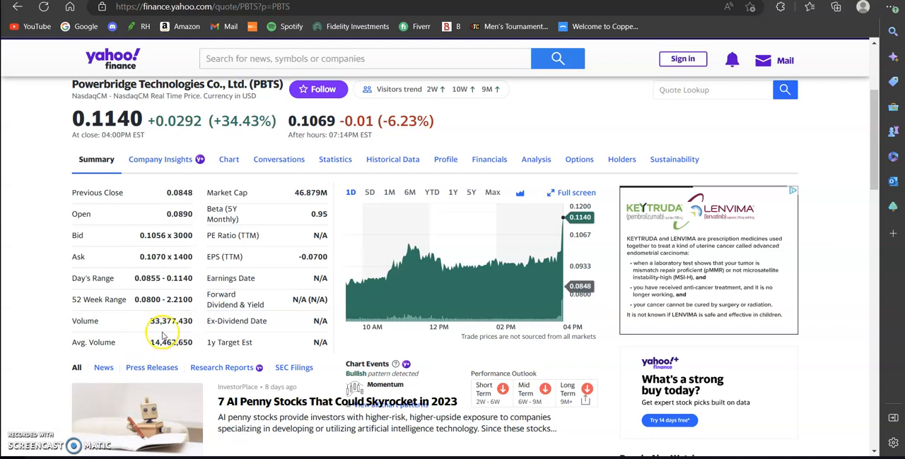
pyautogui.moveTo(561, 232)
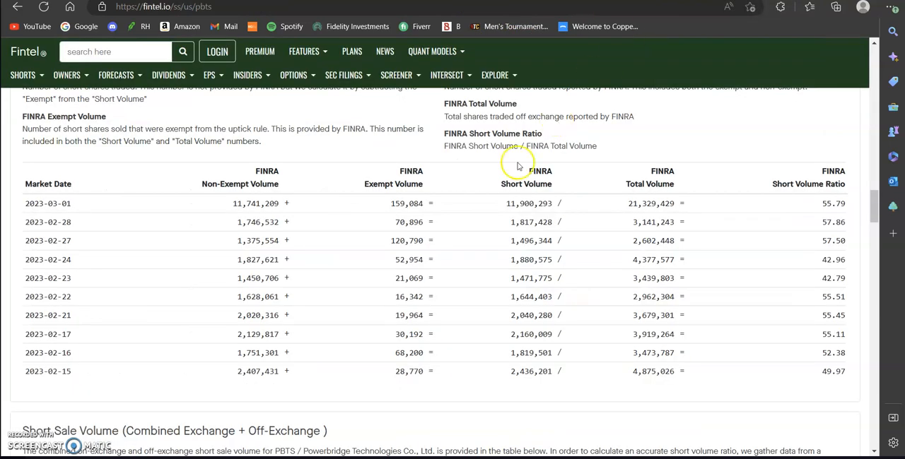
pyautogui.moveTo(474, 221)
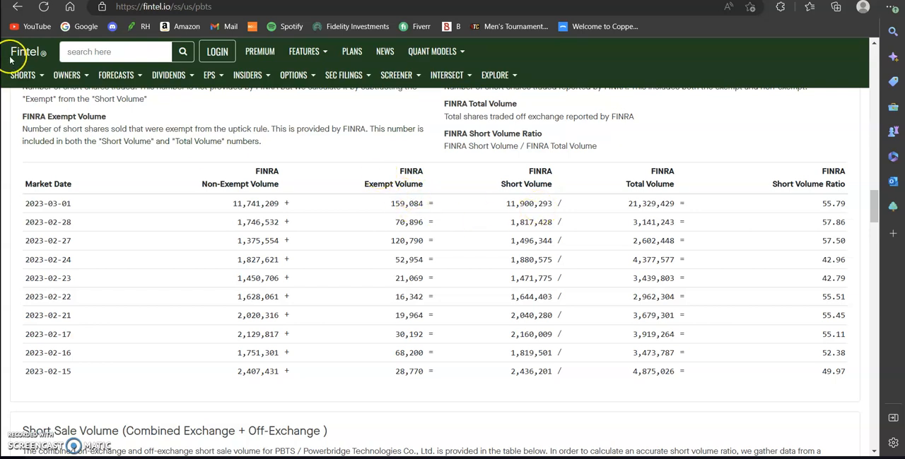
pyautogui.moveTo(49, 203)
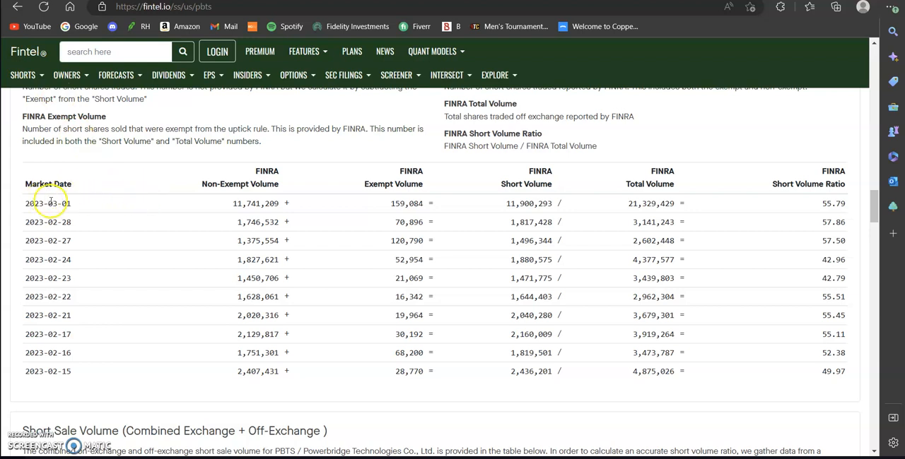
pyautogui.moveTo(820, 177)
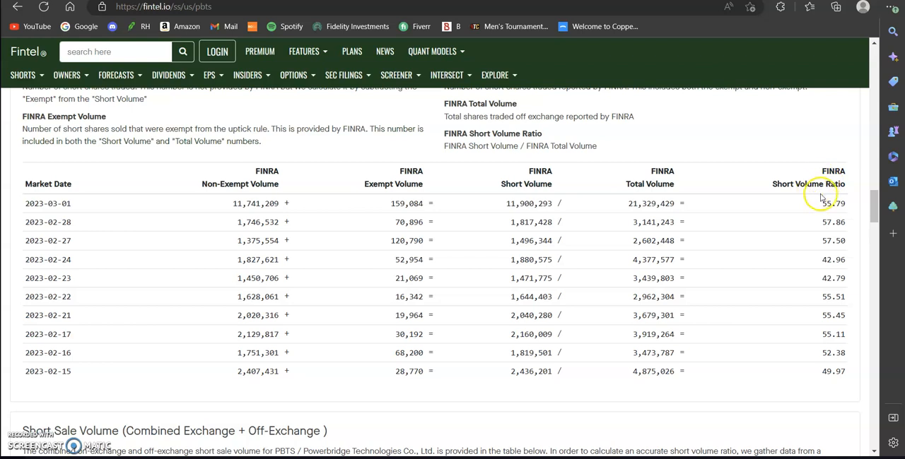
pyautogui.moveTo(827, 214)
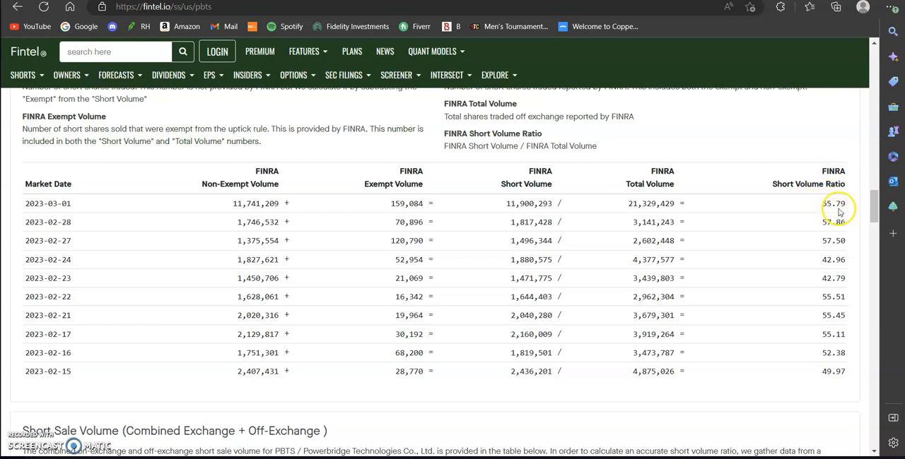
pyautogui.moveTo(791, 221)
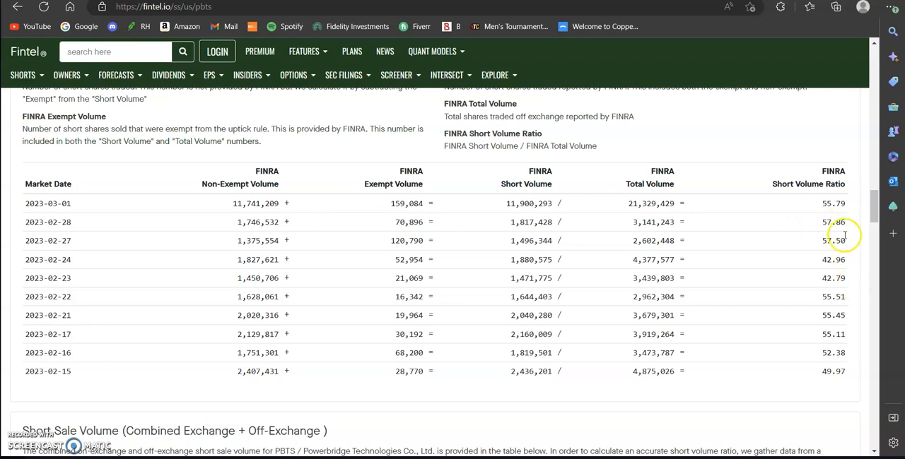
pyautogui.moveTo(834, 272)
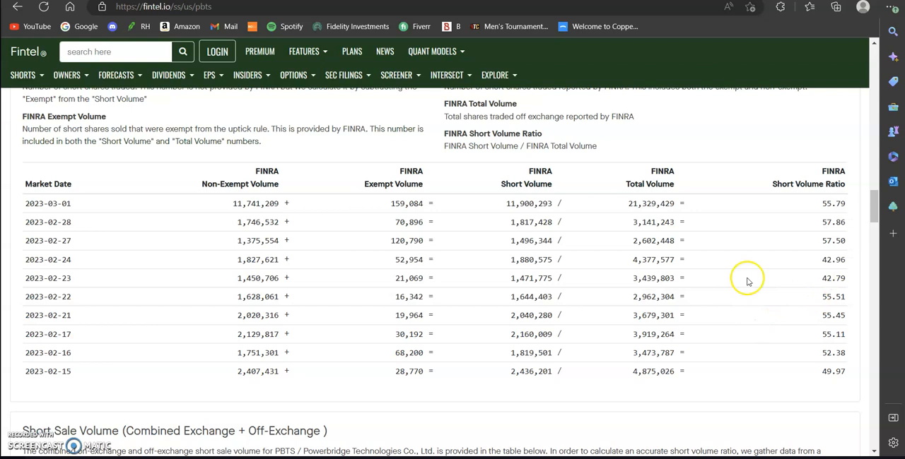
pyautogui.moveTo(749, 290)
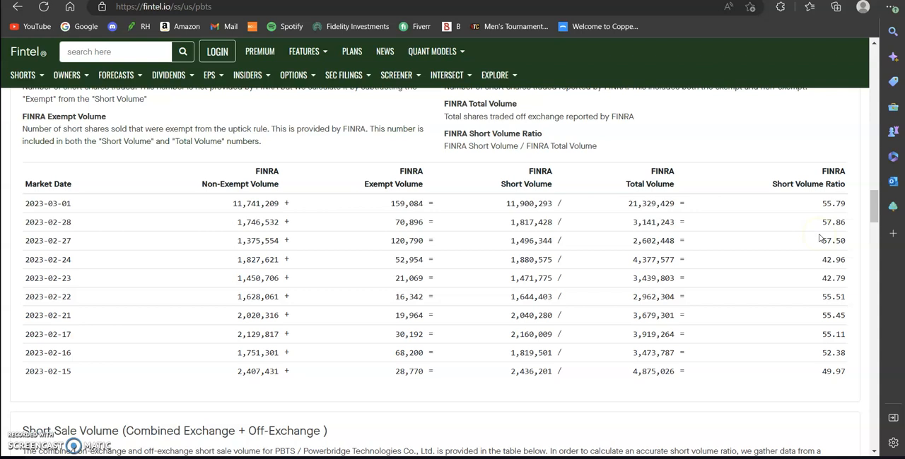
pyautogui.moveTo(537, 445)
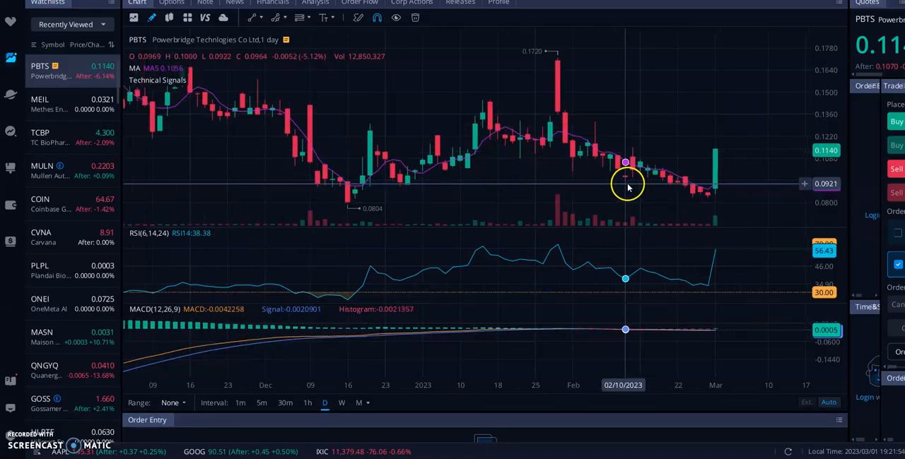
pyautogui.moveTo(728, 165)
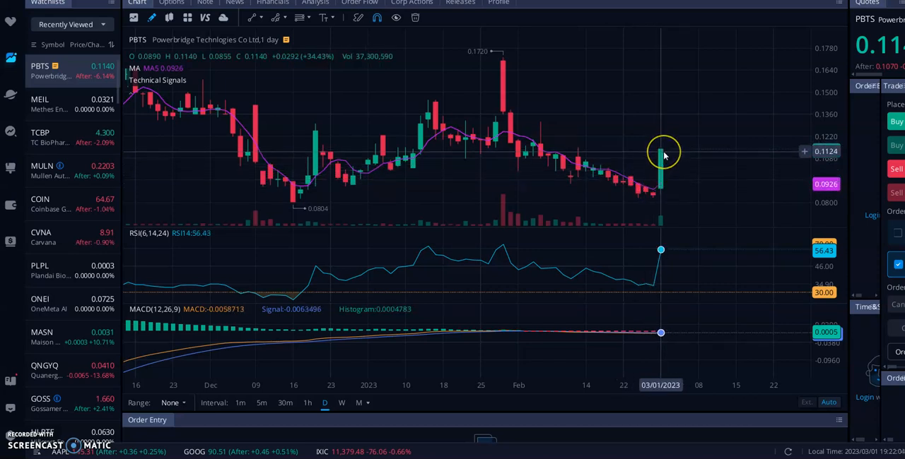
pyautogui.moveTo(488, 129)
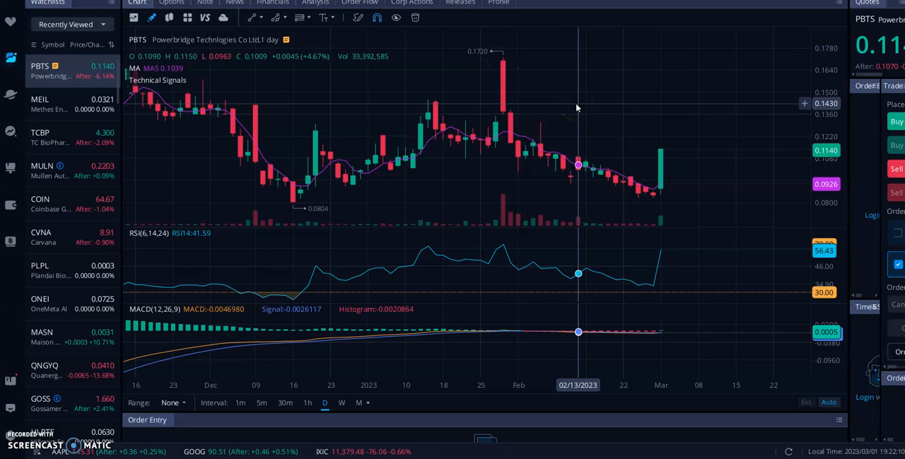
pyautogui.moveTo(697, 110)
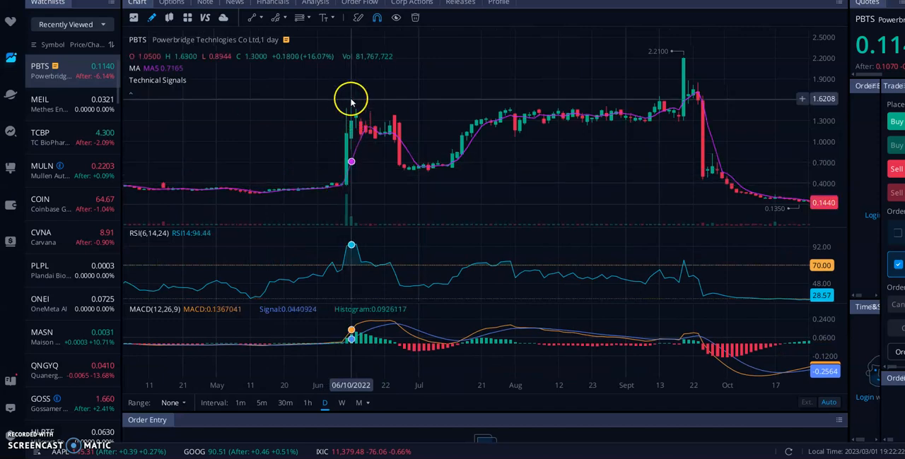
pyautogui.moveTo(344, 175)
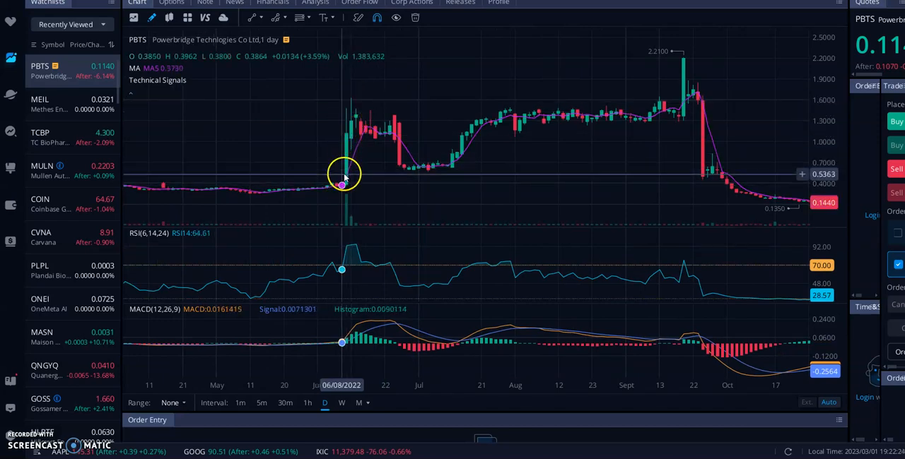
pyautogui.moveTo(359, 134)
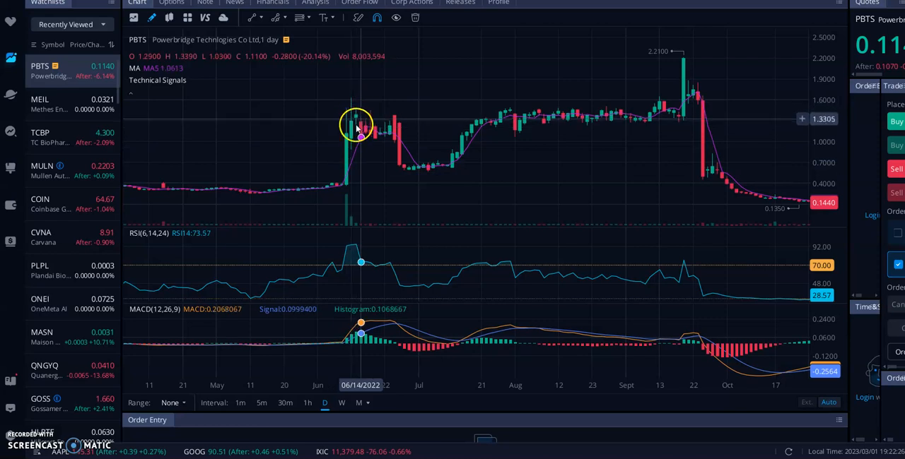
pyautogui.moveTo(346, 211)
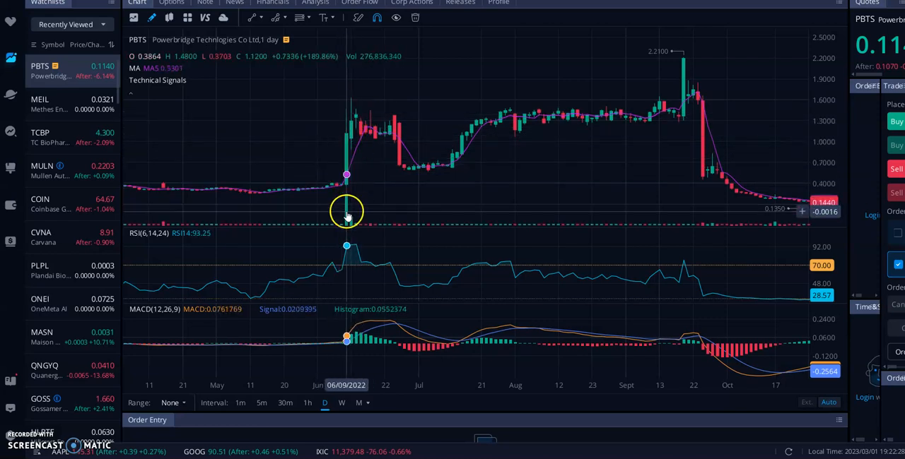
pyautogui.moveTo(355, 204)
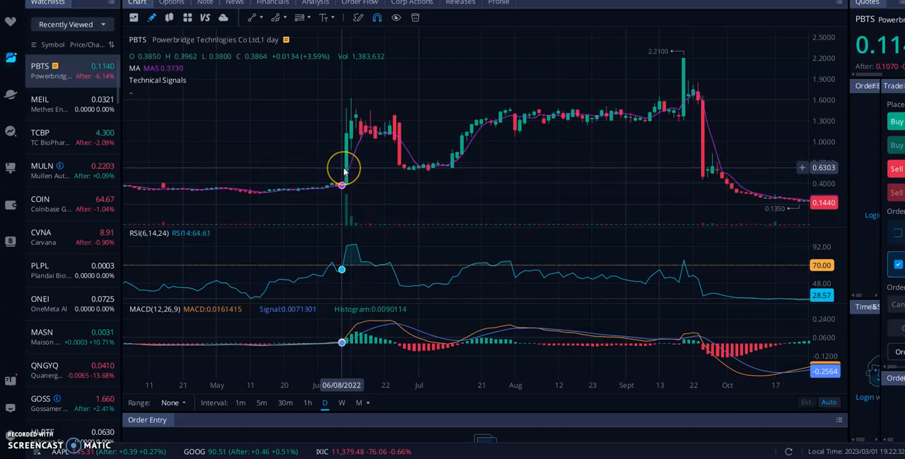
pyautogui.moveTo(337, 173)
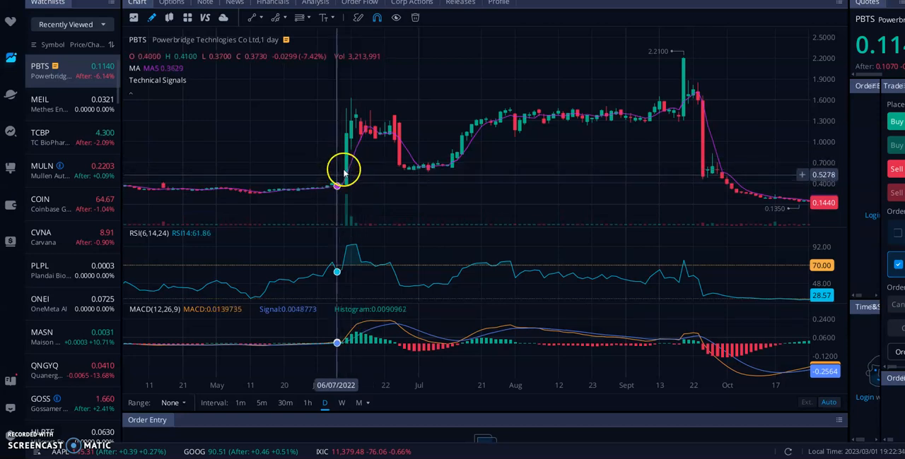
pyautogui.moveTo(346, 173)
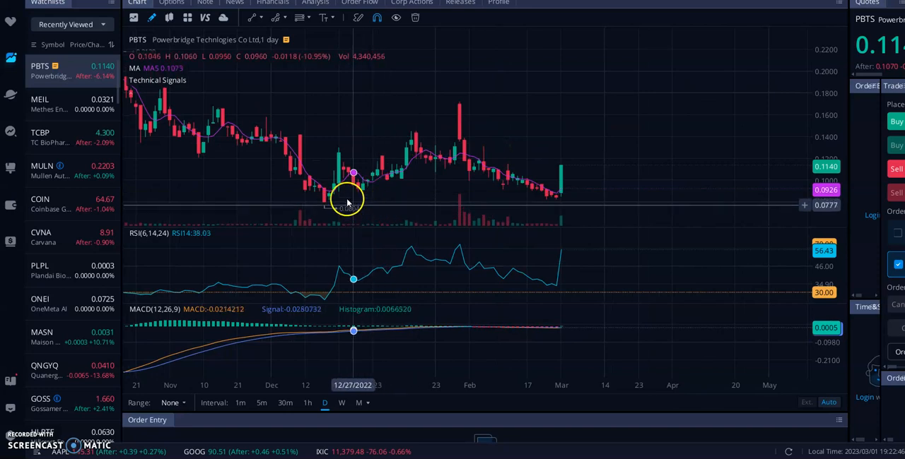
# Step: Place a horizontal support line near 0.08 and draw a rising trendline from the latest PBTS candle
pyautogui.click(252, 17)
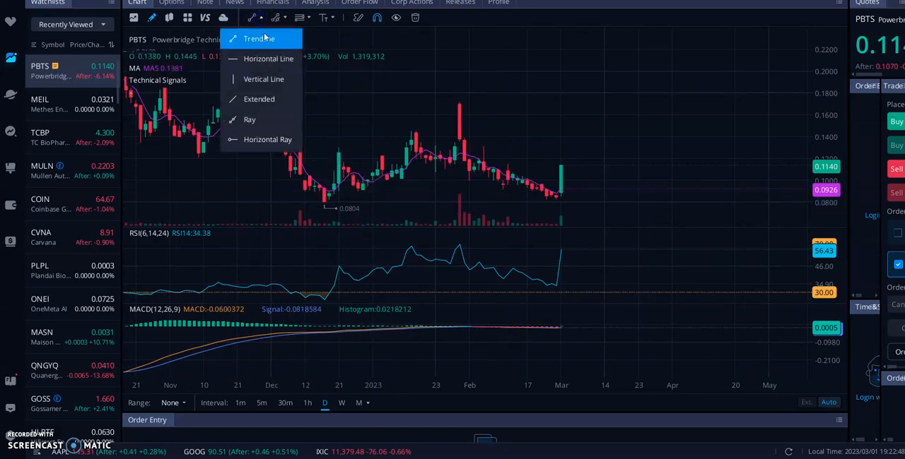
pyautogui.click(258, 39)
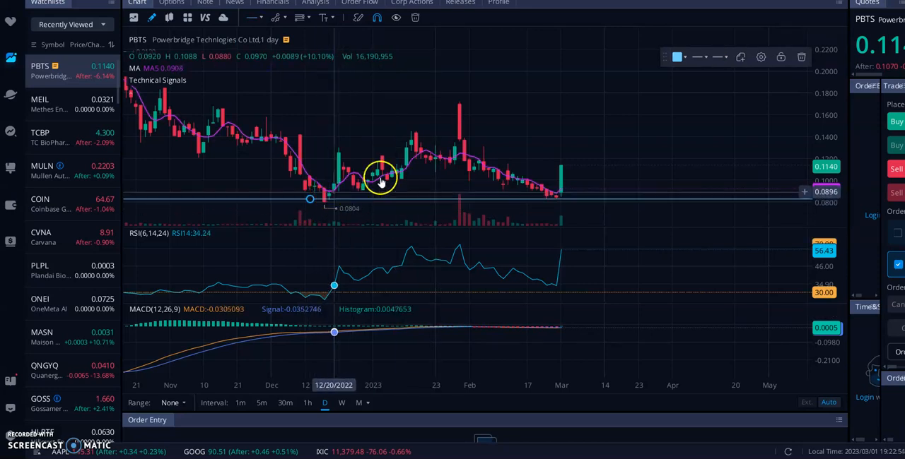
pyautogui.moveTo(556, 194)
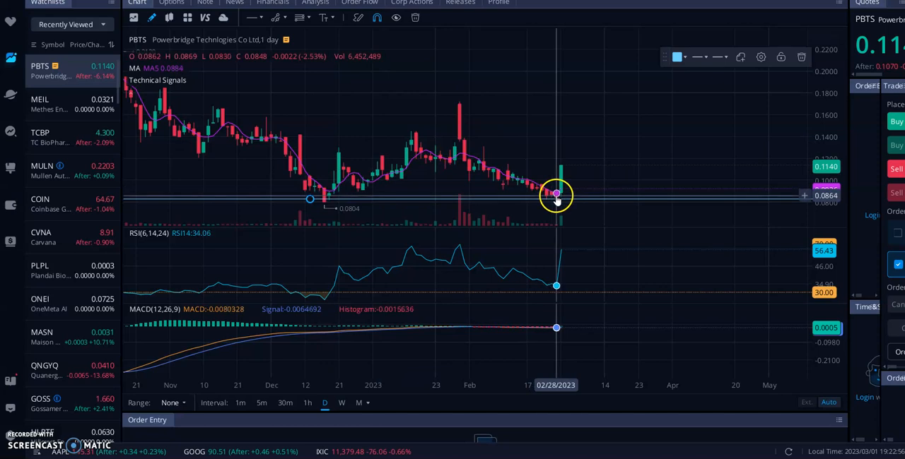
pyautogui.moveTo(352, 56)
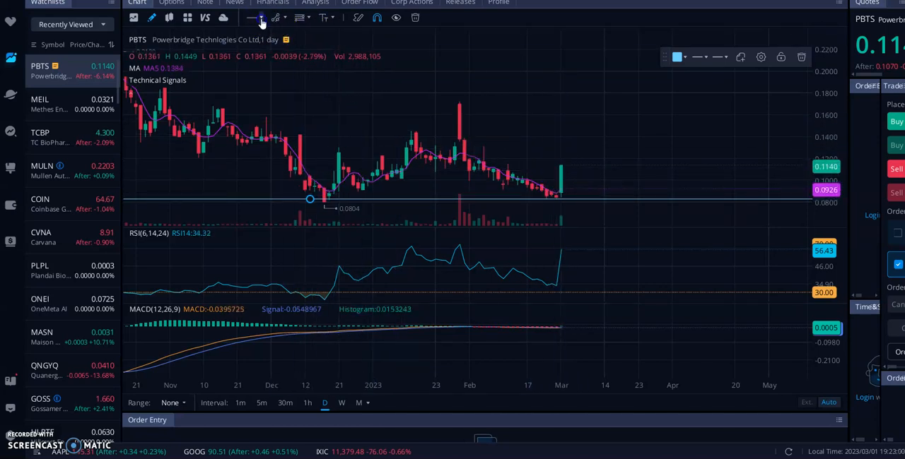
pyautogui.click(260, 18)
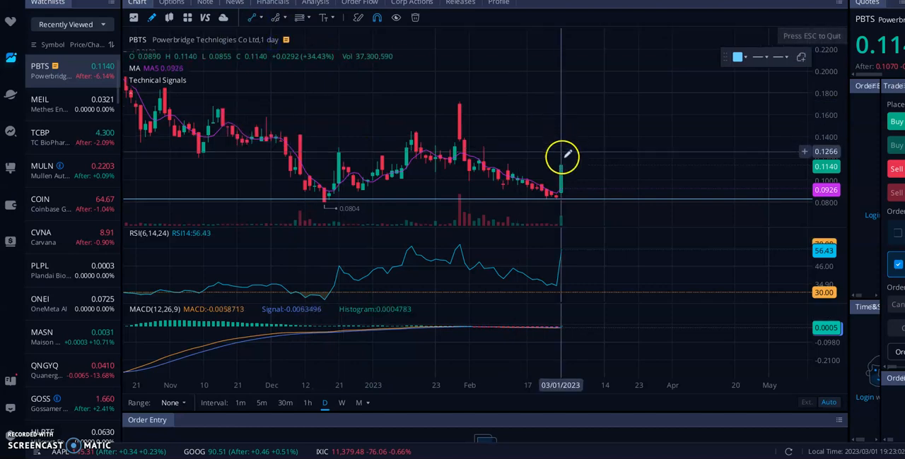
pyautogui.moveTo(562, 156); pyautogui.dragTo(597, 133)
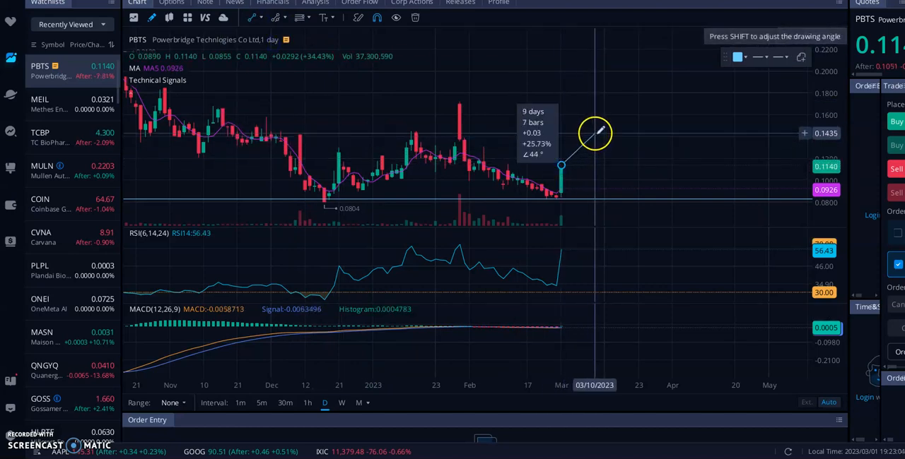